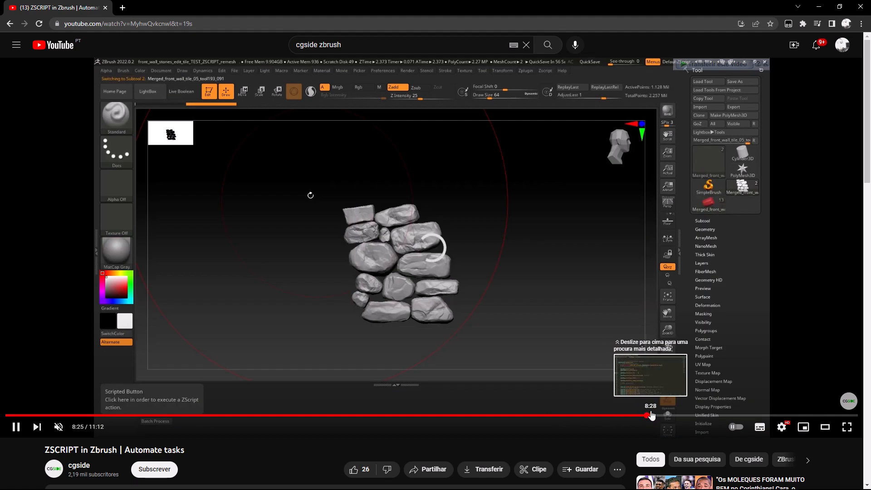
- Skip the ZScript tutorial ahead to about 9:12, where the Sublime Text batch script appears
left_click_drag(652, 415, 705, 415)
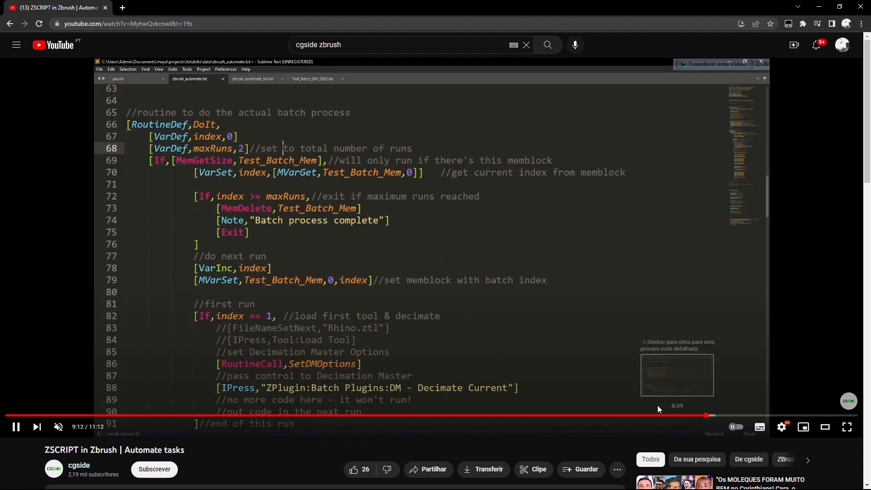
left_click_drag(283, 148, 413, 148)
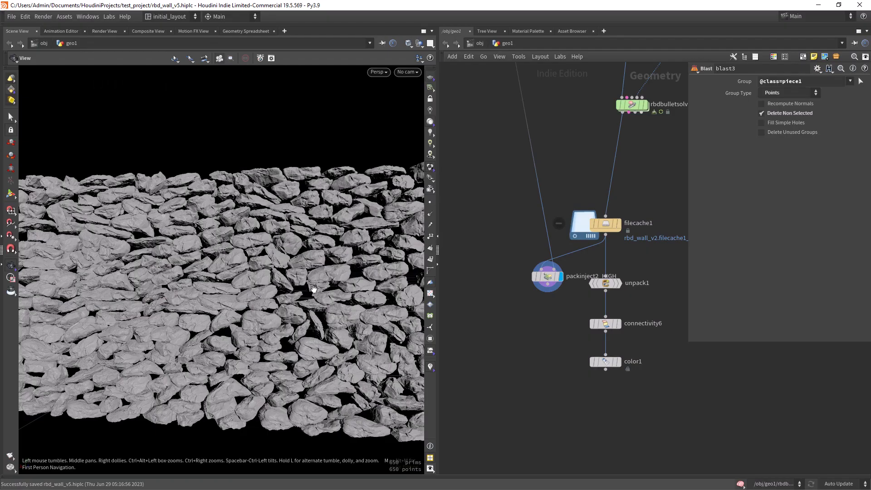
left_click_drag(314, 289, 289, 275)
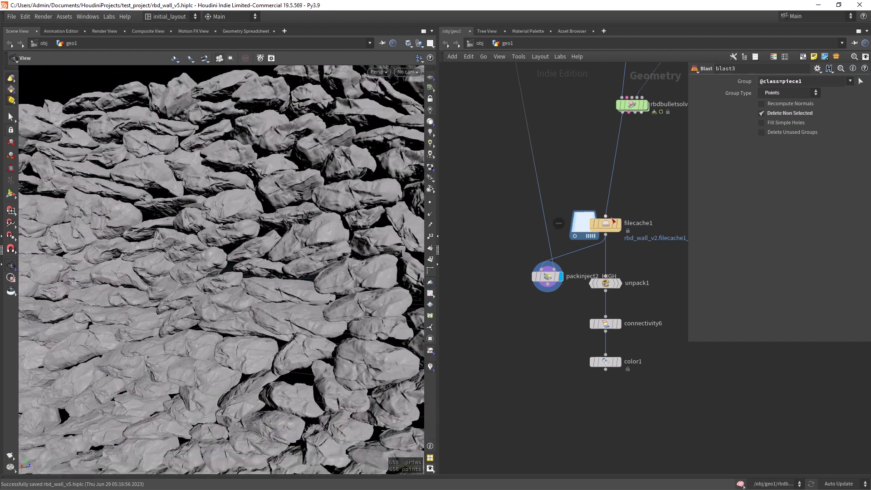
left_click_drag(222, 223, 322, 308)
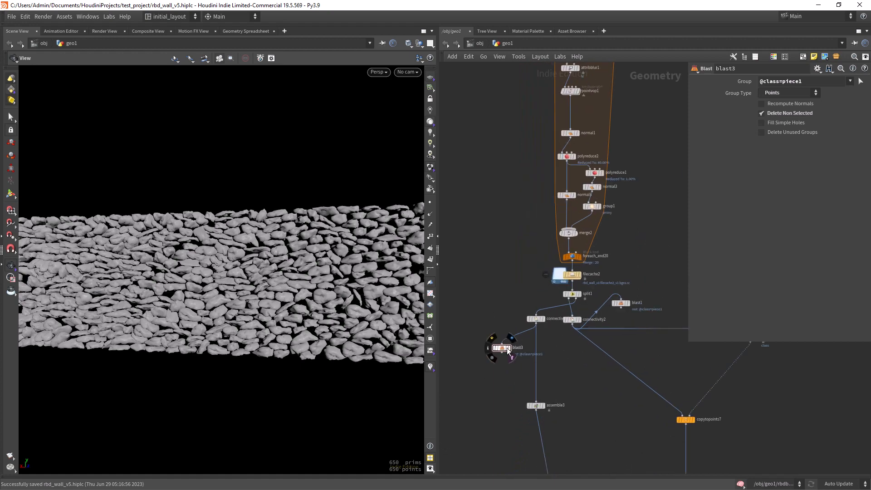
- Display an isolated rock piece, then show polyreduce2's 40 percent polygon-reduction settings
left_click(503, 347)
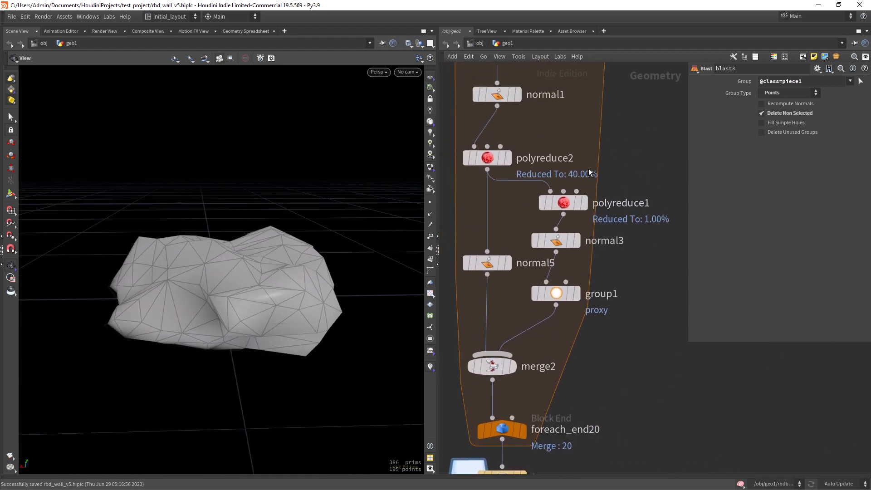
left_click(486, 157)
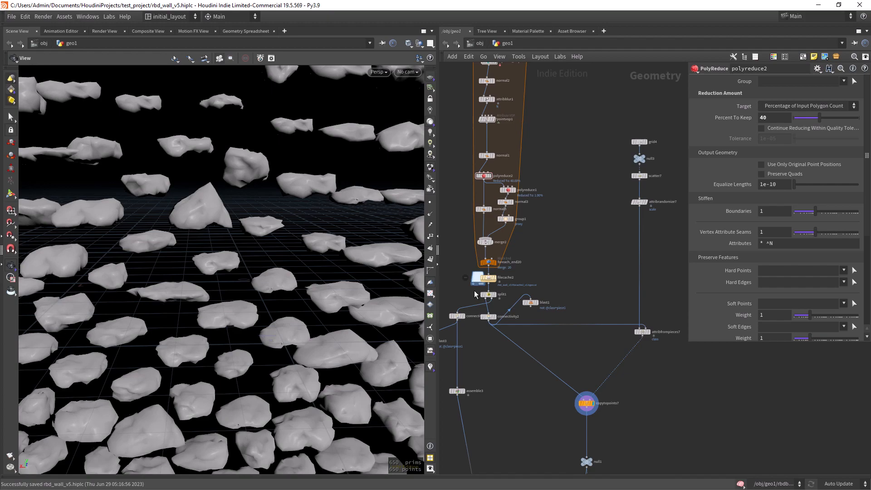
- Inspect grid4, then select scatter7 to see 650 rocks scattered over the wall grid
left_click_drag(222, 223, 345, 294)
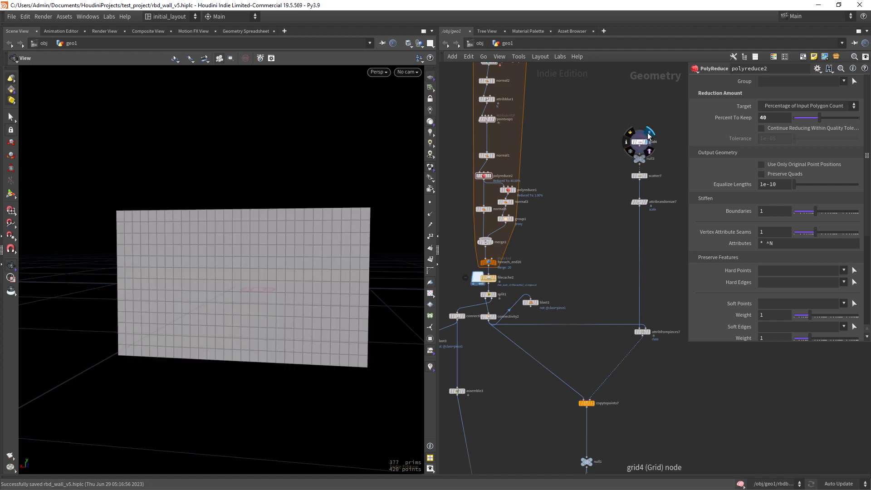
left_click(639, 176)
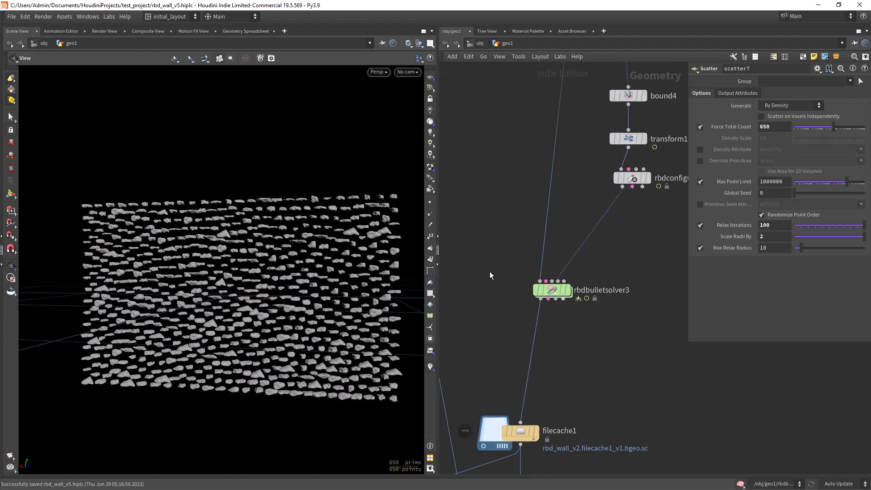
- View bound4's box, select transform1's keyed Scale, and scrub frames to preview the squash
scroll("down", 3)
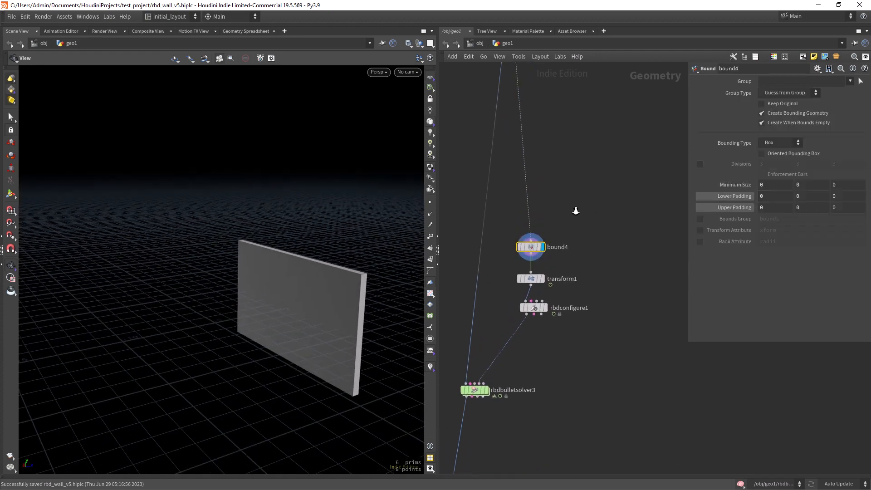
left_click(530, 278)
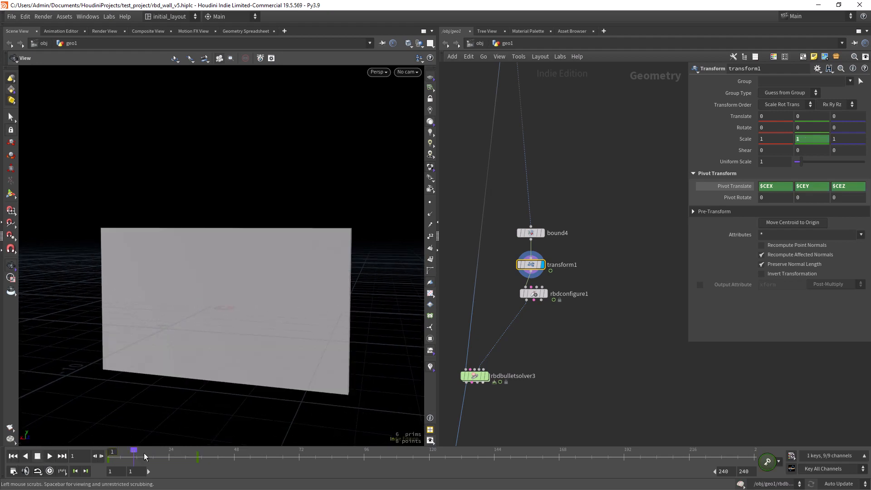
left_click_drag(134, 451, 196, 451)
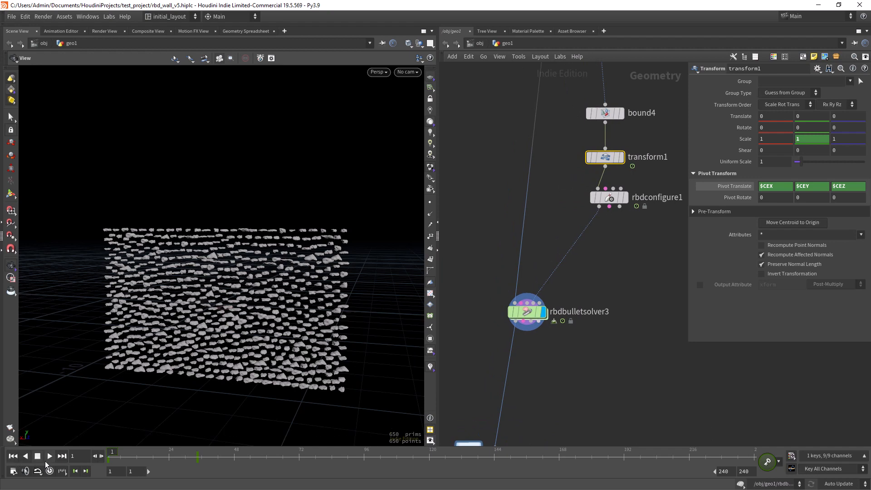
- Play the RBD simulation, stop at frame 32, and orbit the compressed rock wall
left_click(49, 456)
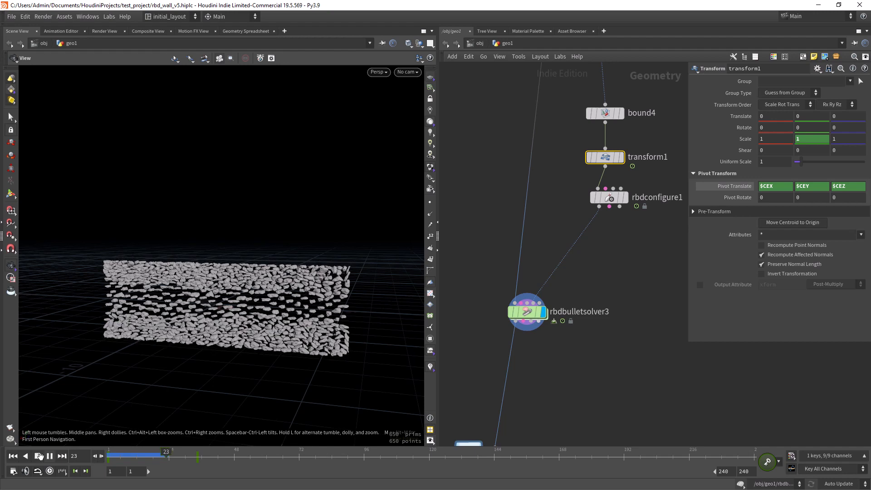
left_click(37, 455)
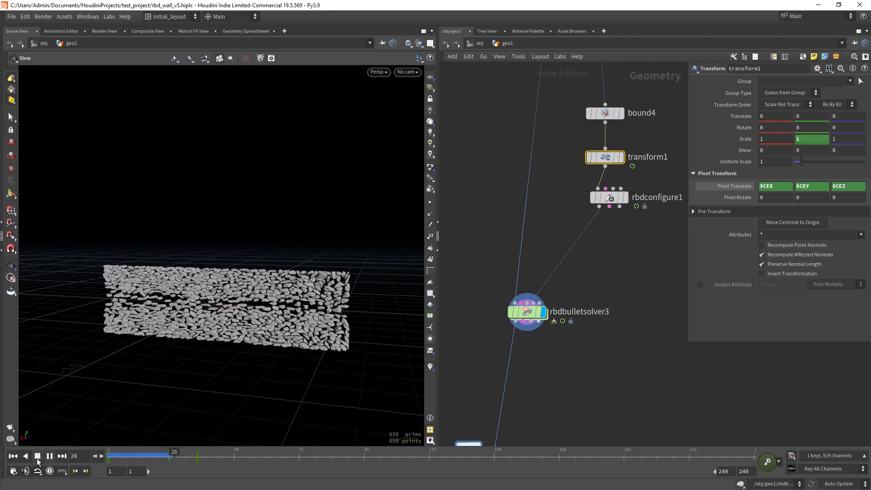
left_click(49, 455)
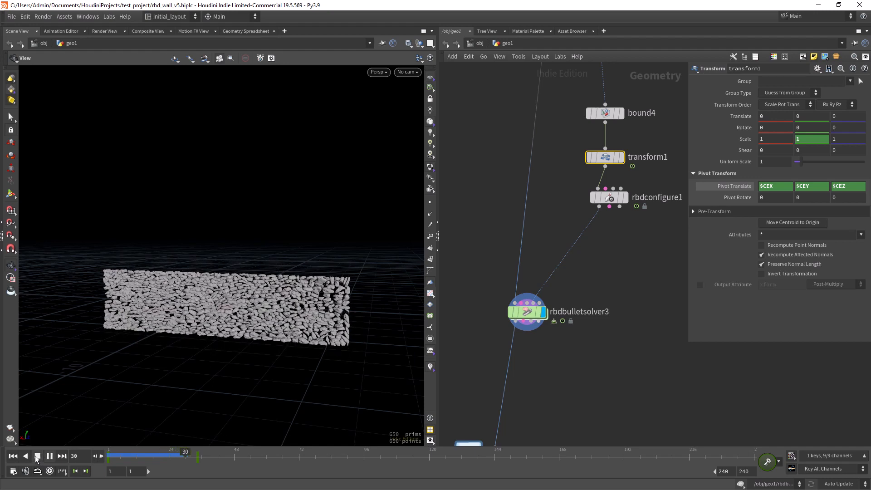
left_click(37, 456)
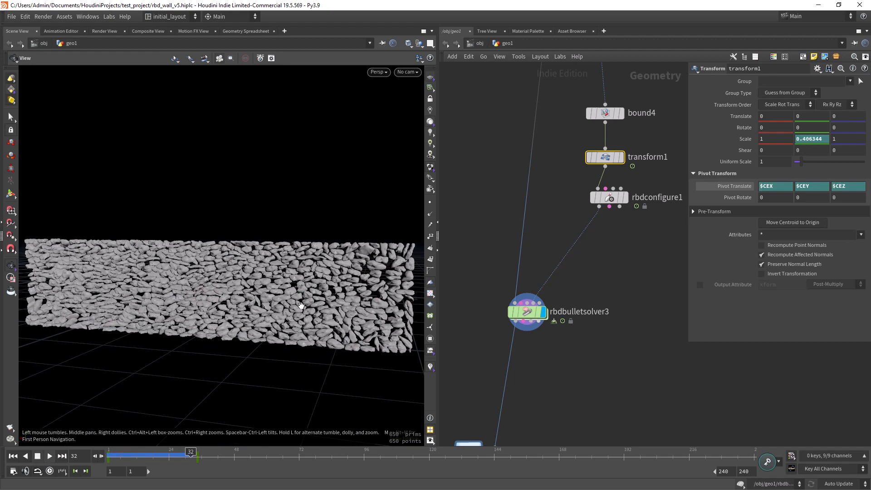
left_click_drag(300, 305, 344, 299)
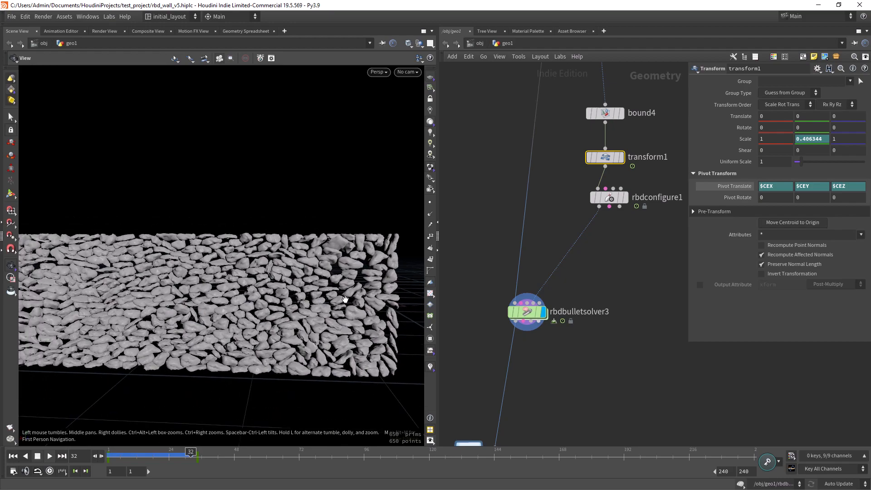
left_click_drag(344, 299, 297, 289)
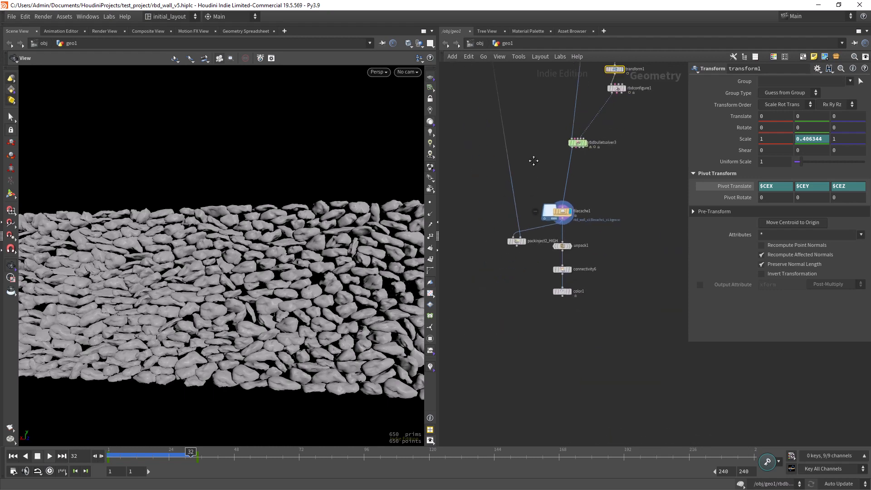
- Display packinject2_HIGH, frame the wall with F, and orbit to view it from above
scroll("down", 3)
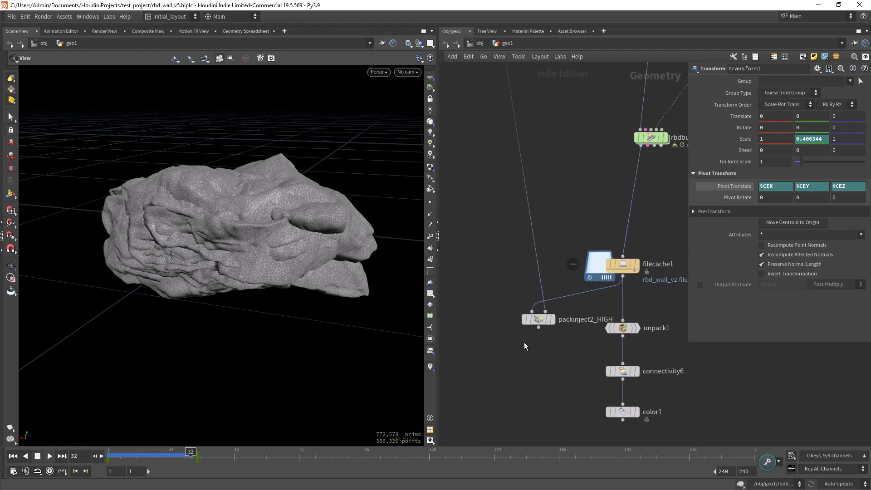
left_click(538, 319)
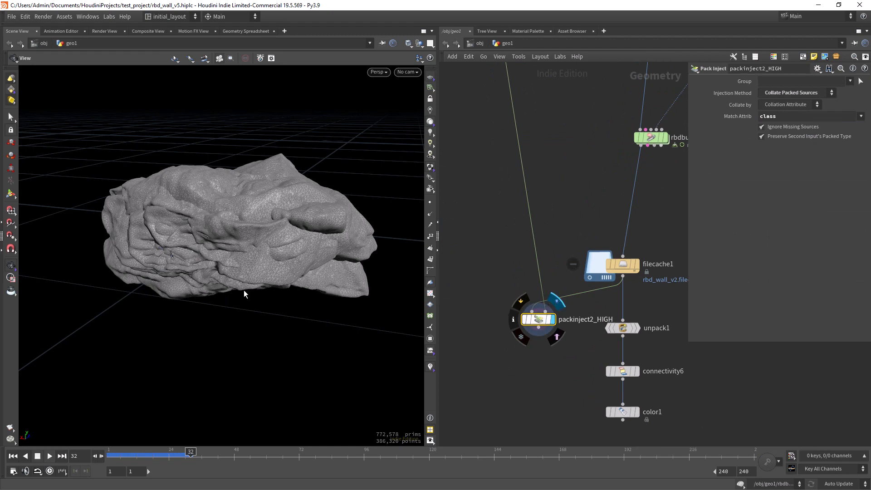
mouse_move(246, 285)
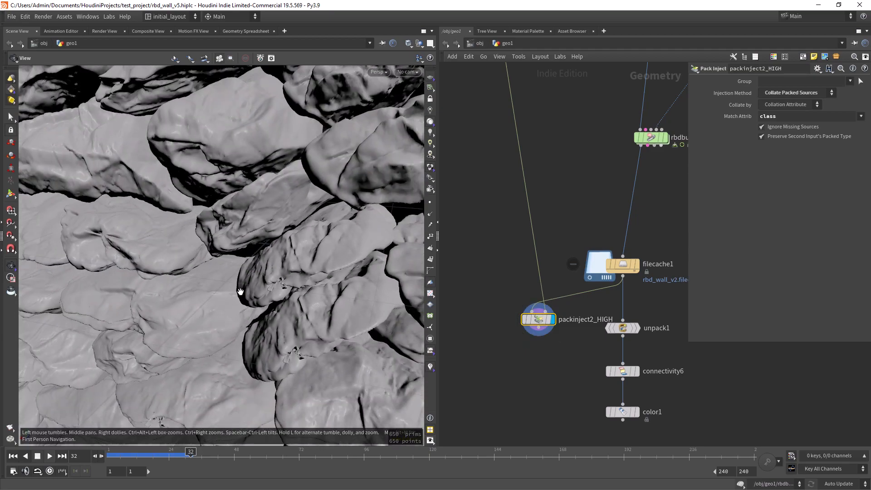
key("f")
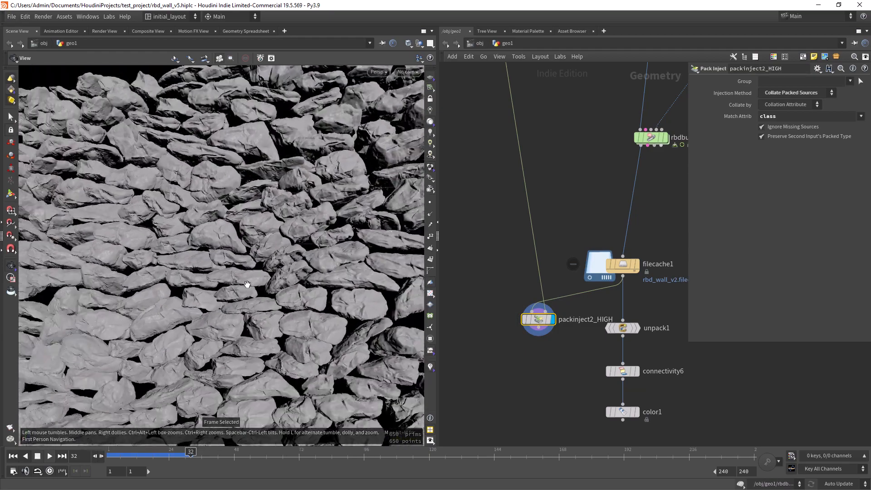
left_click_drag(247, 284, 250, 247)
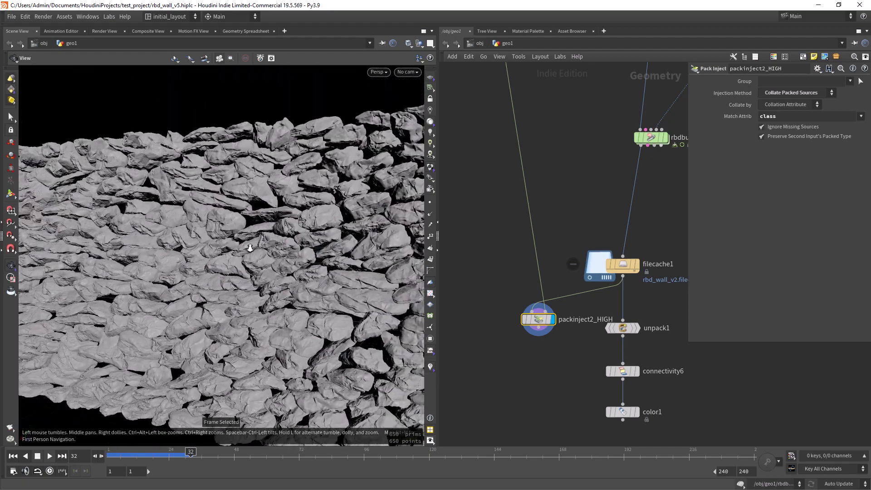